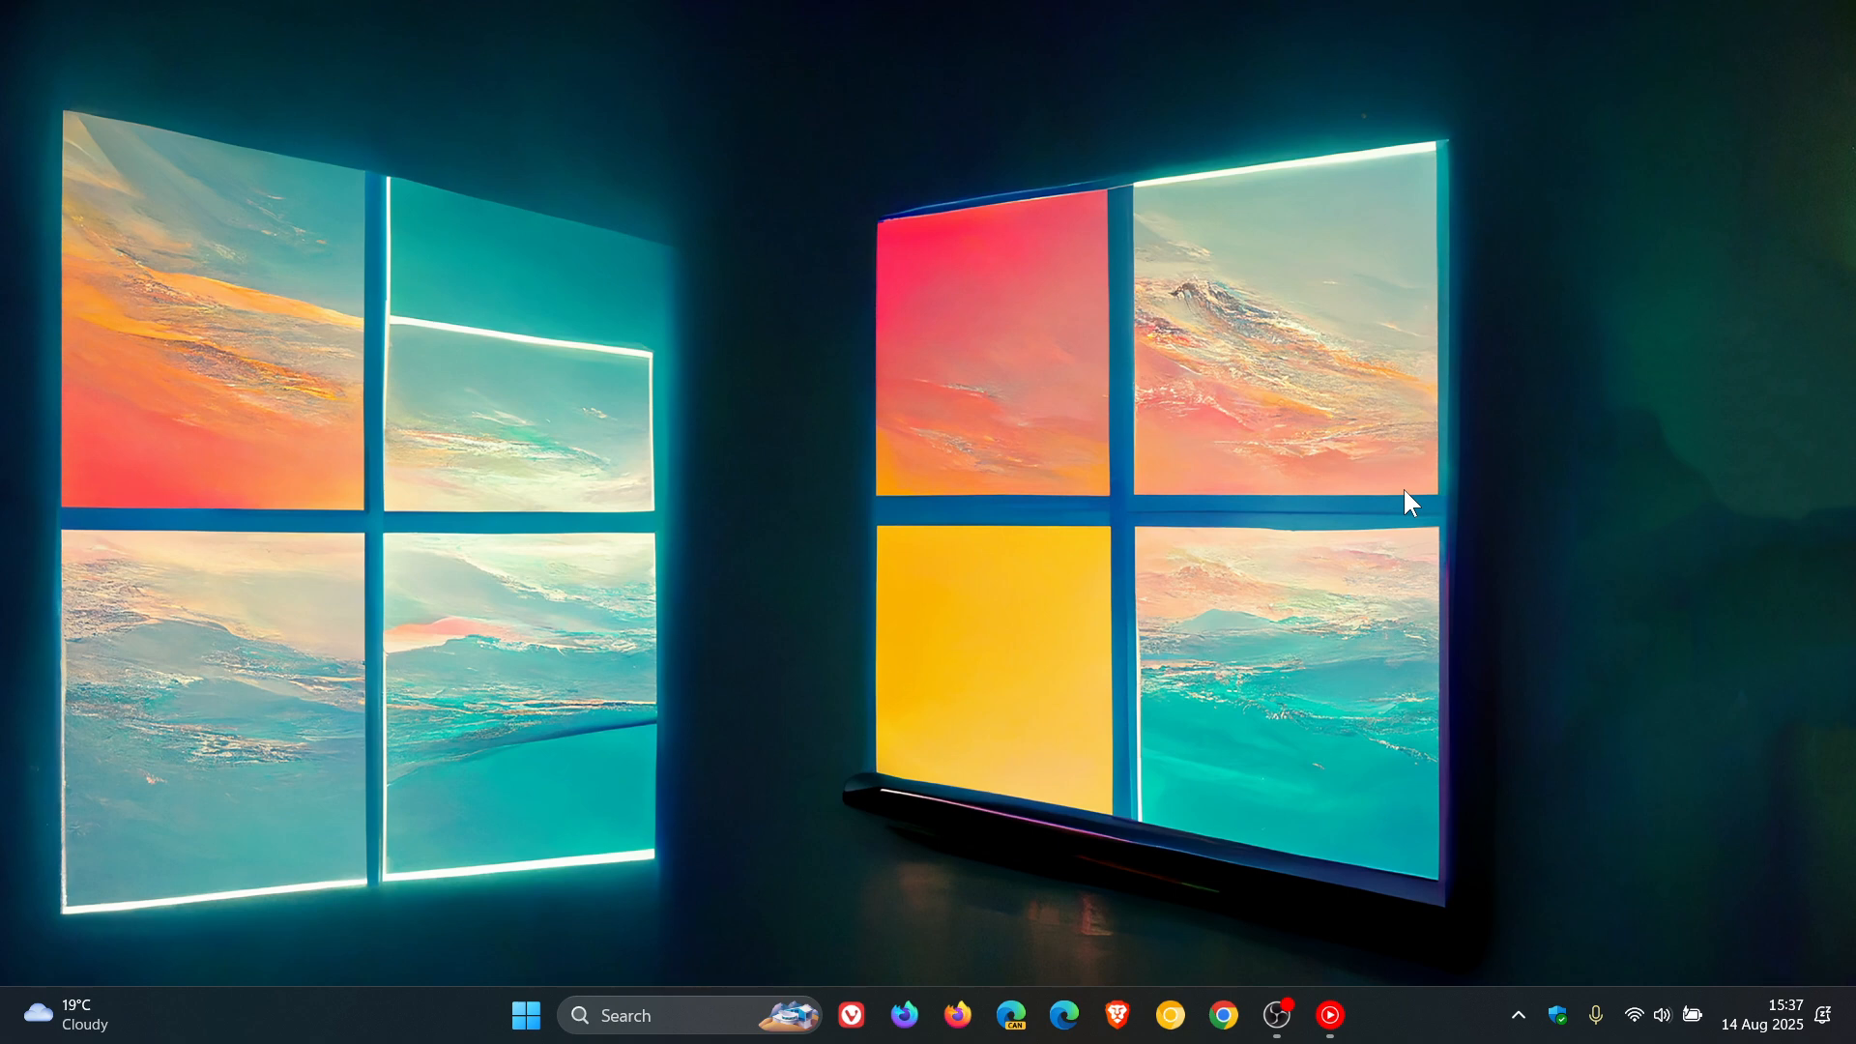
mouse_move(1319, 411)
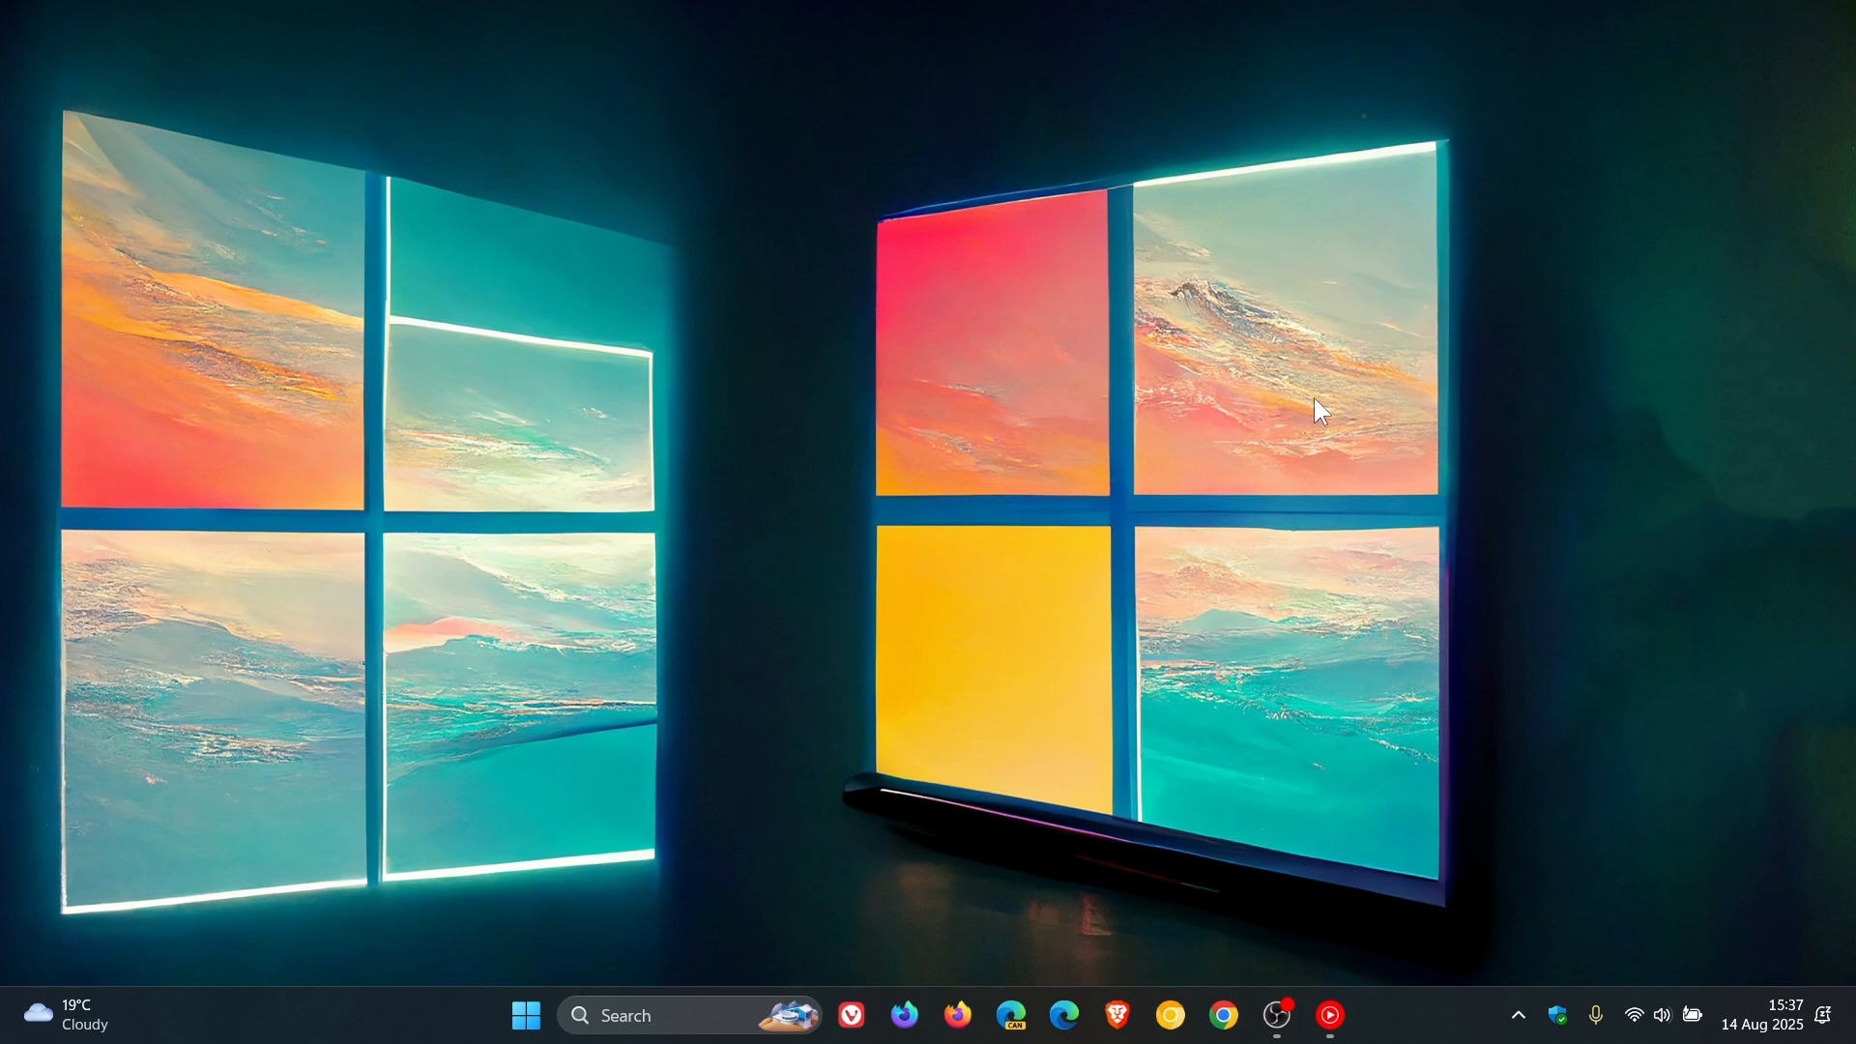